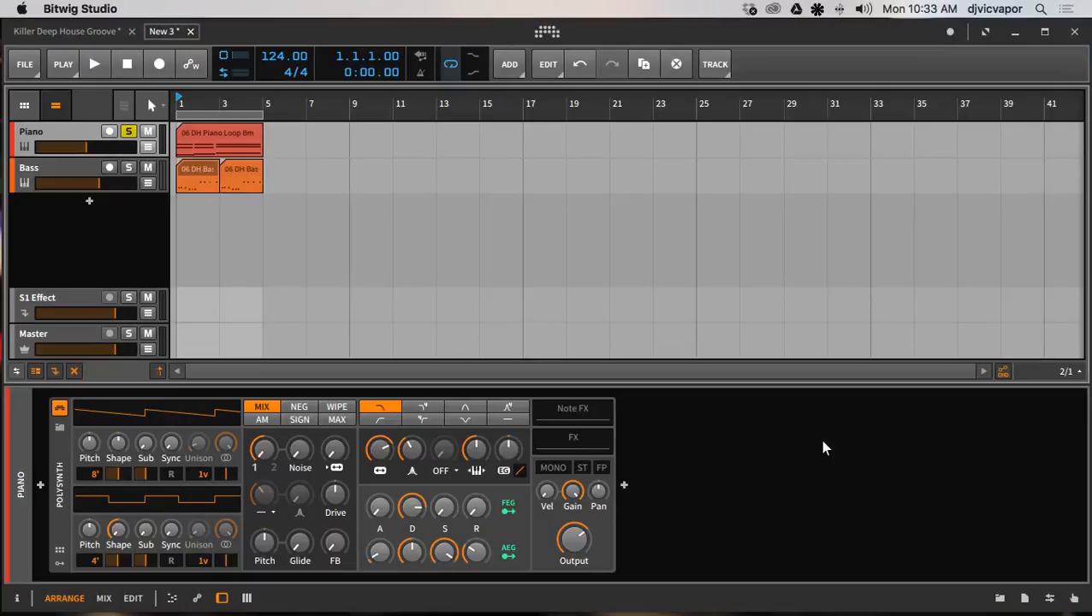
{"action": "mouse_move", "coordinate": [137, 254]}
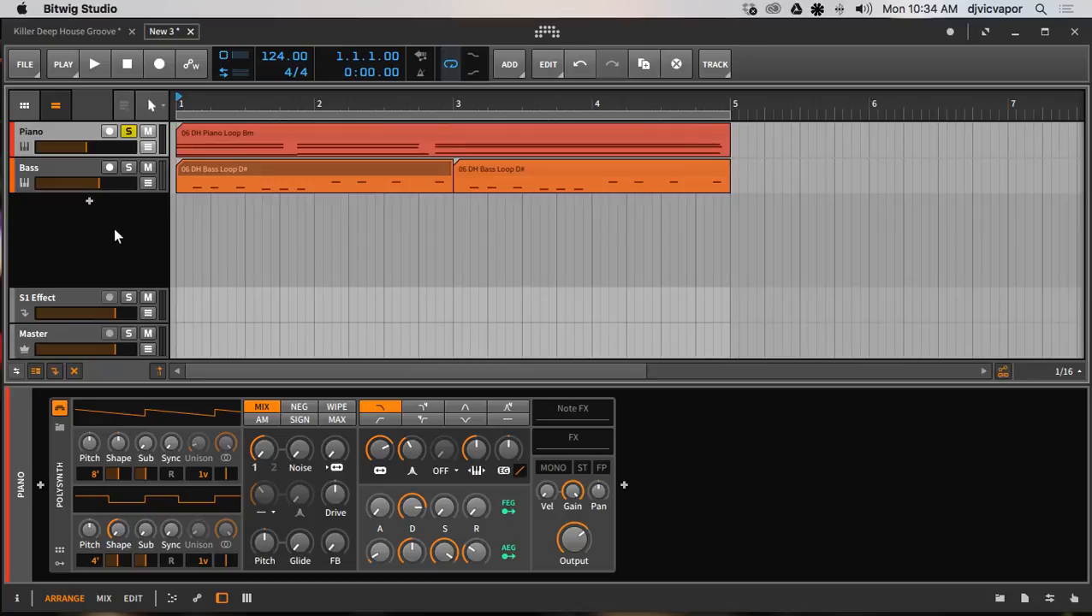
{"action": "left_click", "coordinate": [94, 64]}
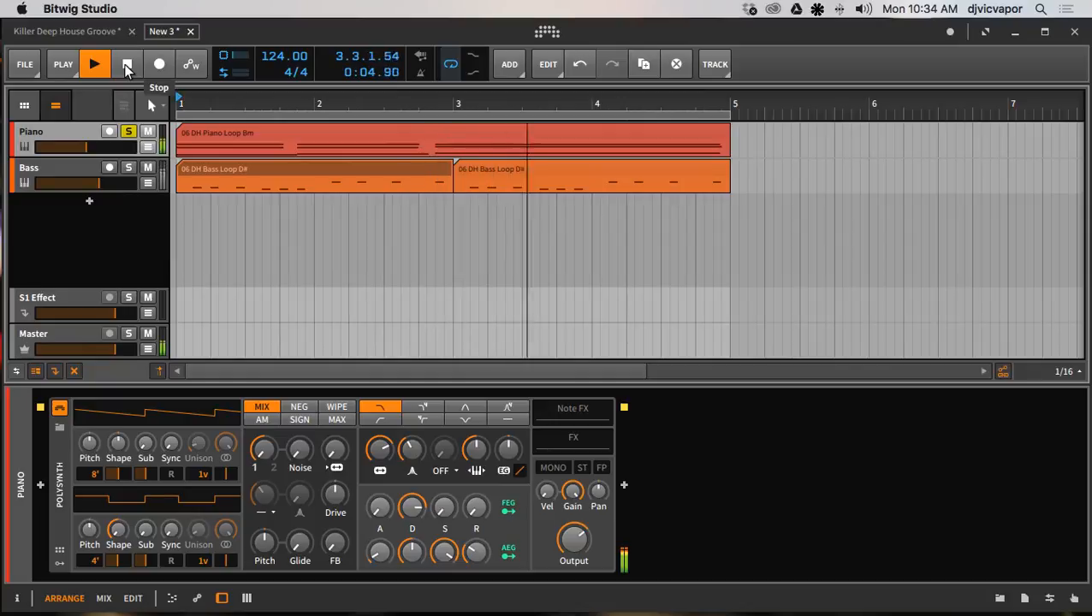
{"action": "left_click", "coordinate": [127, 64]}
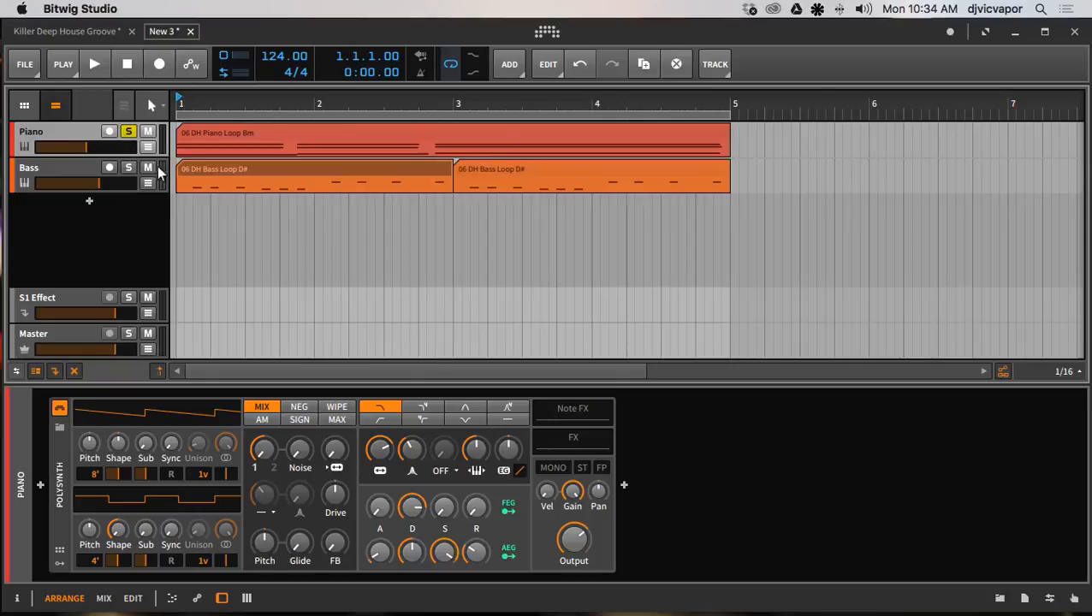
{"action": "left_click", "coordinate": [248, 176]}
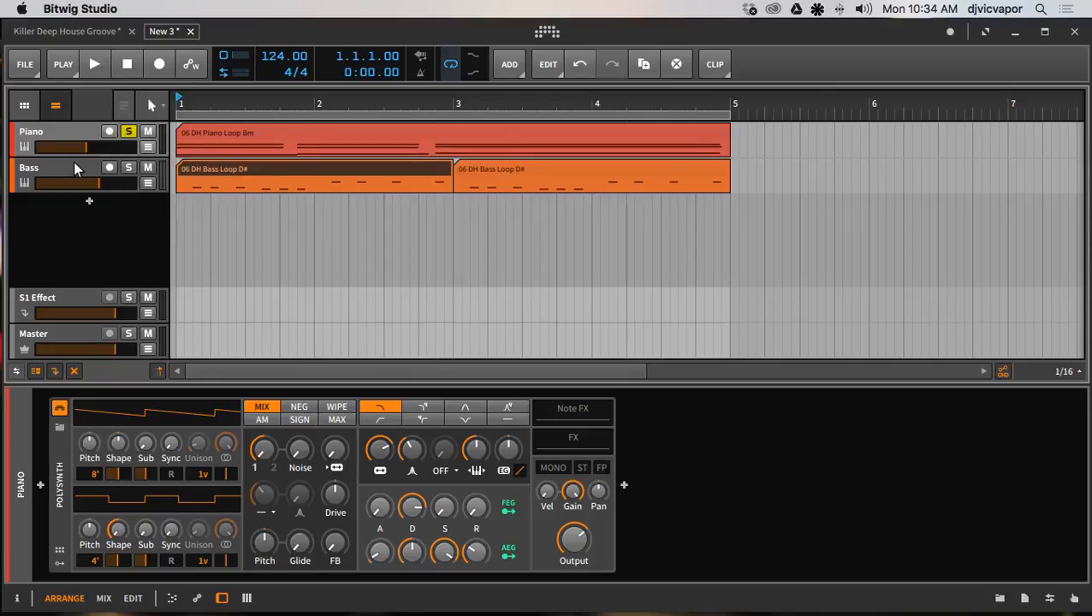
Step: Audition Bass alone, show its device chain with the Note Harmonizer, then clear the solo so both loops play
{"action": "left_click", "coordinate": [129, 167]}
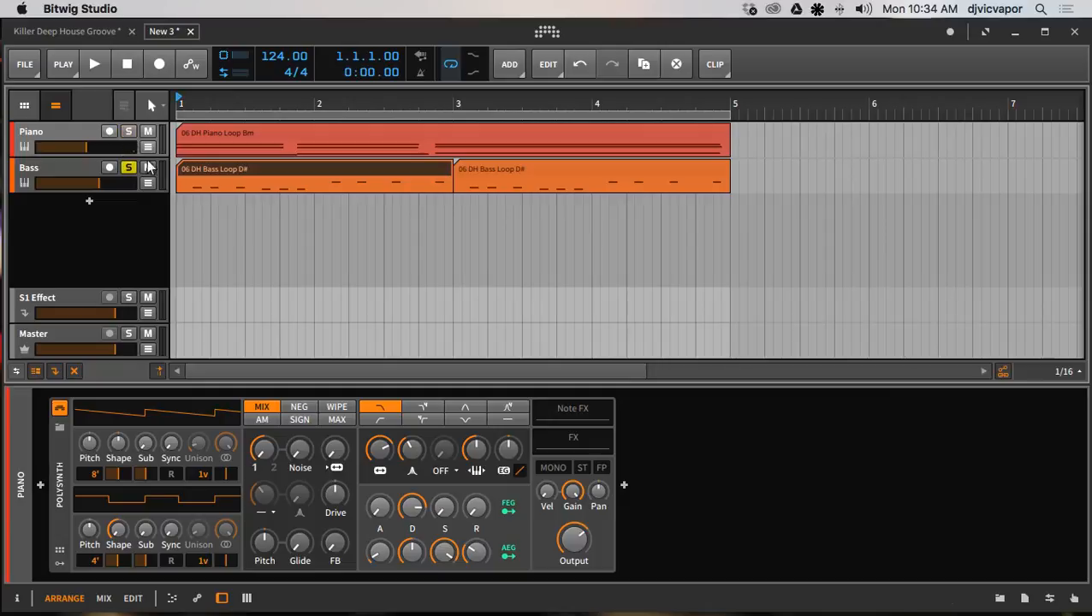
{"action": "mouse_move", "coordinate": [64, 182]}
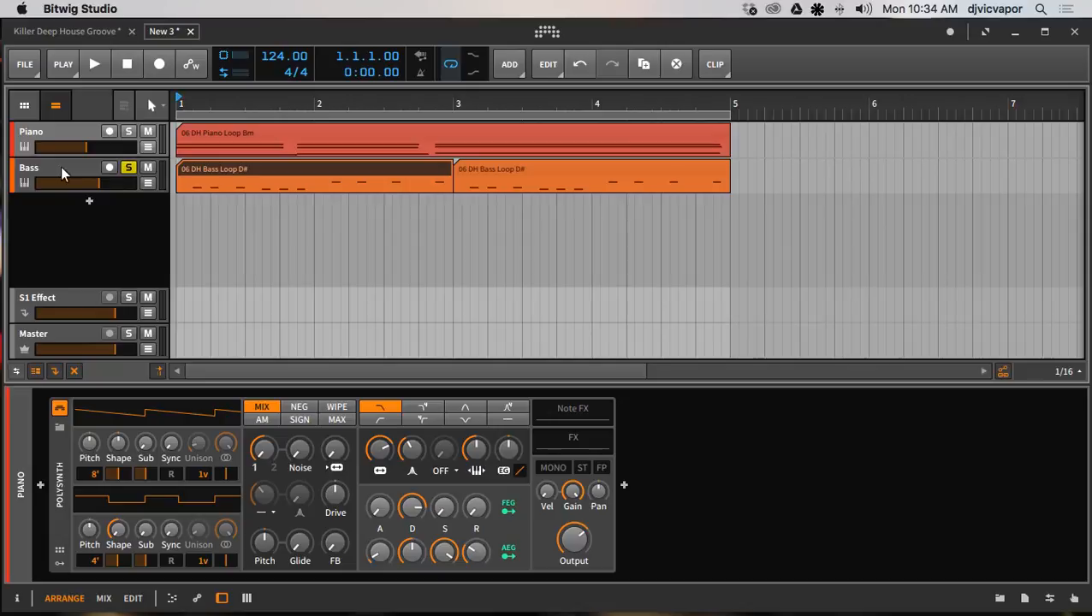
{"action": "left_click", "coordinate": [94, 64]}
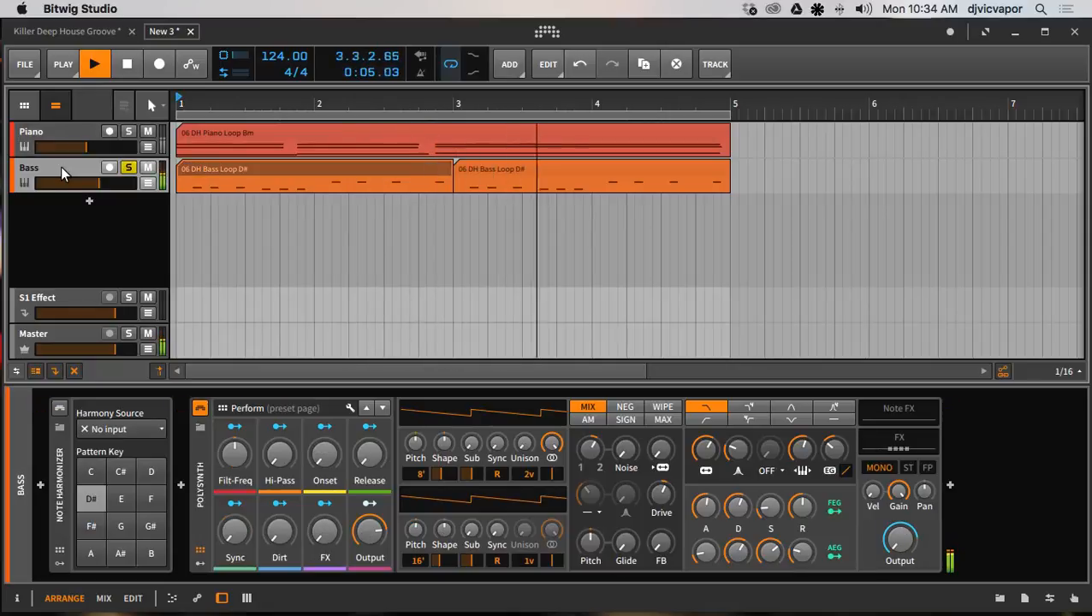
{"action": "left_click", "coordinate": [95, 64]}
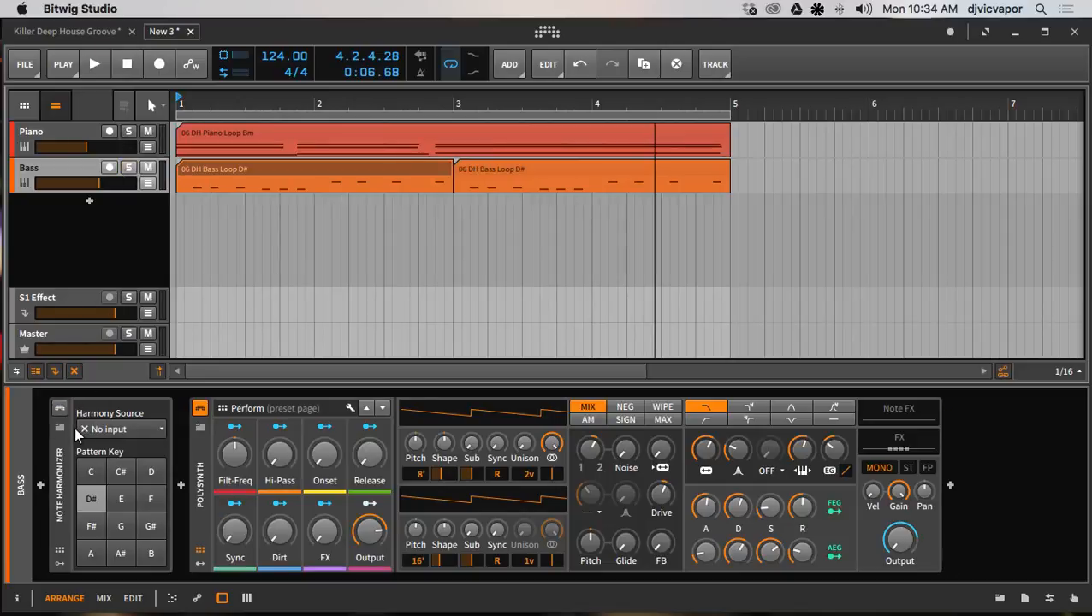
{"action": "left_click", "coordinate": [94, 63]}
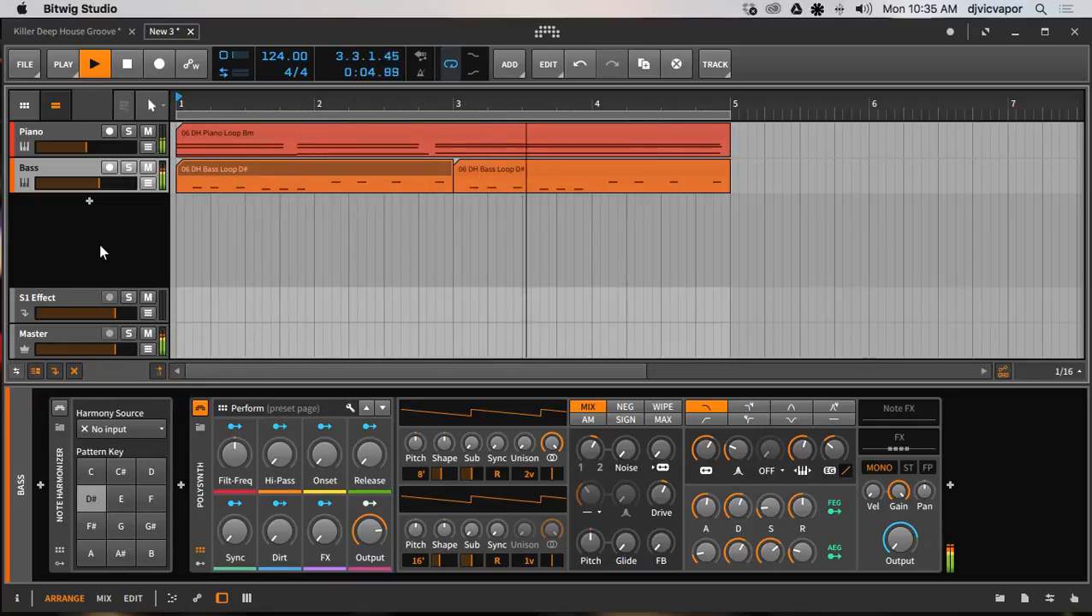
Step: Switch on the Bass track's Note Harmonizer with D# as its pattern key
{"action": "left_click", "coordinate": [95, 63]}
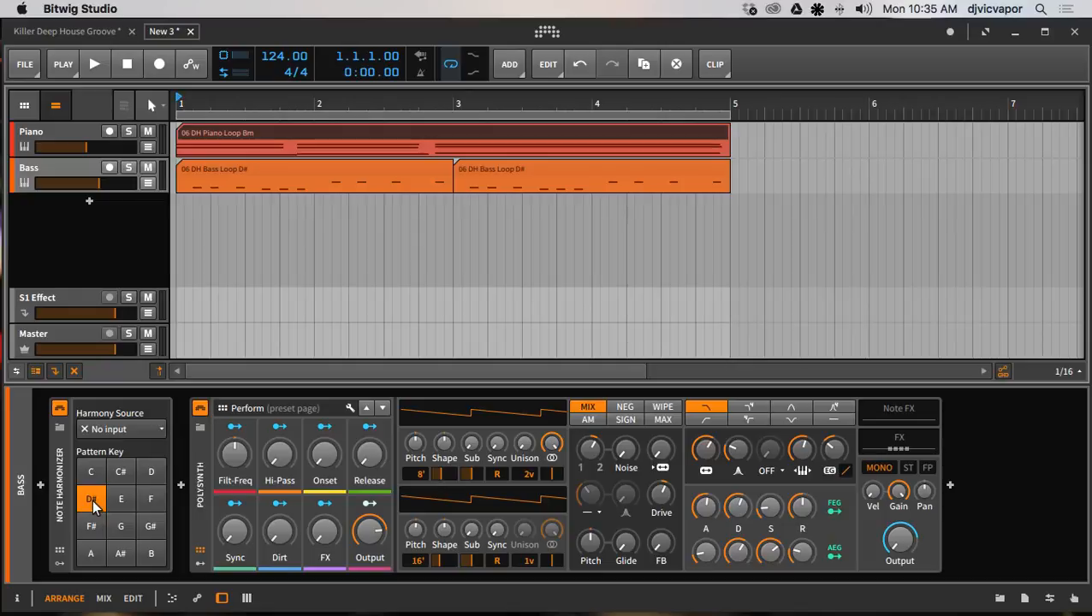
Step: Set the Bass Note Harmonizer's harmony source to Tracks > Piano and restart playback
{"action": "left_click", "coordinate": [120, 429]}
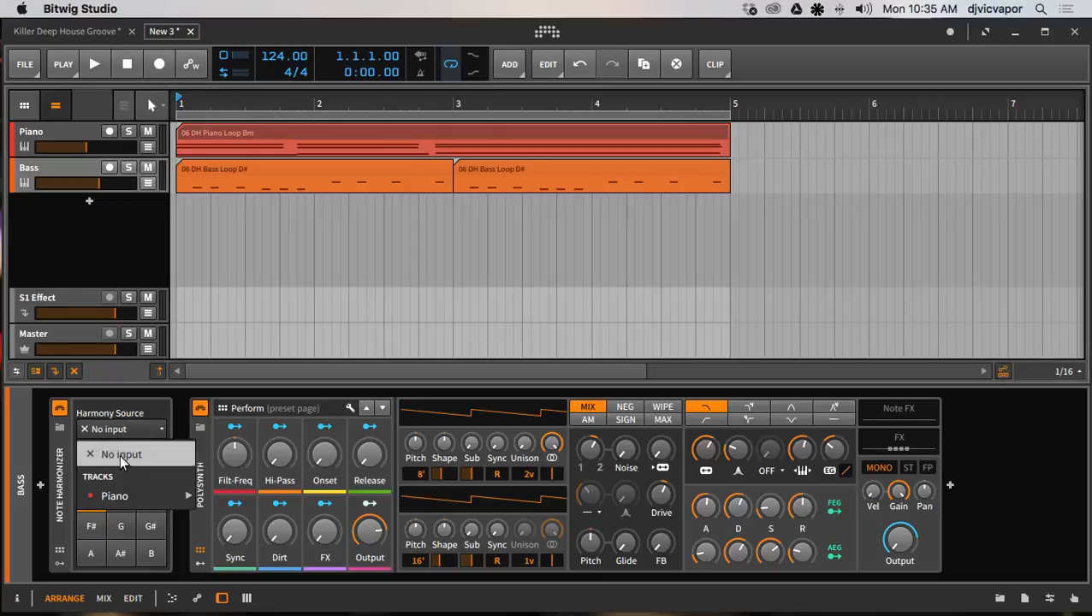
{"action": "left_click", "coordinate": [115, 495]}
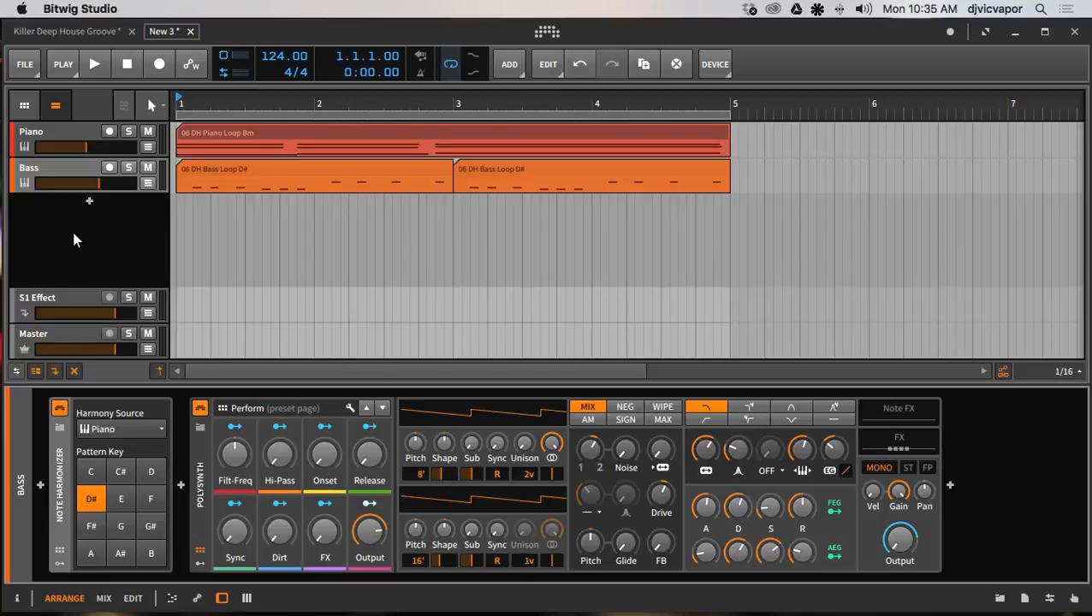
{"action": "left_click", "coordinate": [94, 63]}
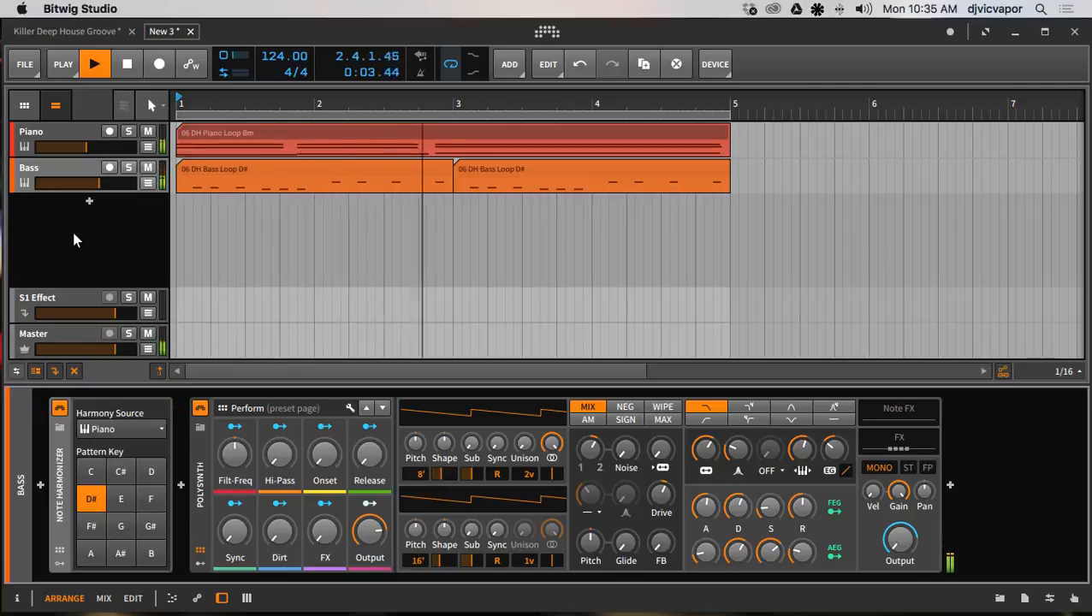
{"action": "left_click_drag", "start_coordinate": [60, 182], "coordinate": [89, 183]}
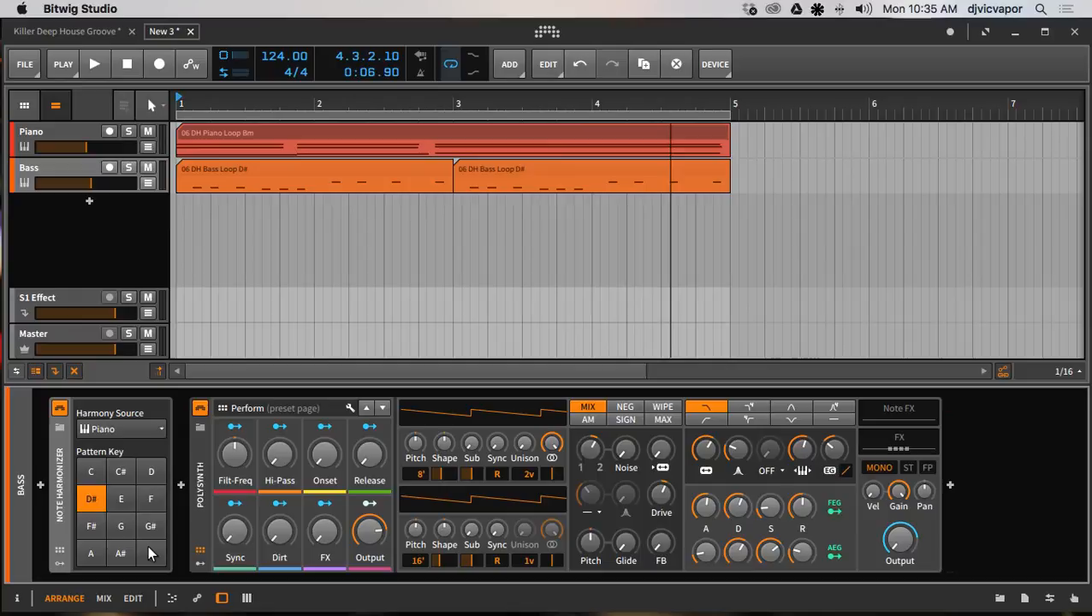
{"action": "left_click", "coordinate": [94, 64]}
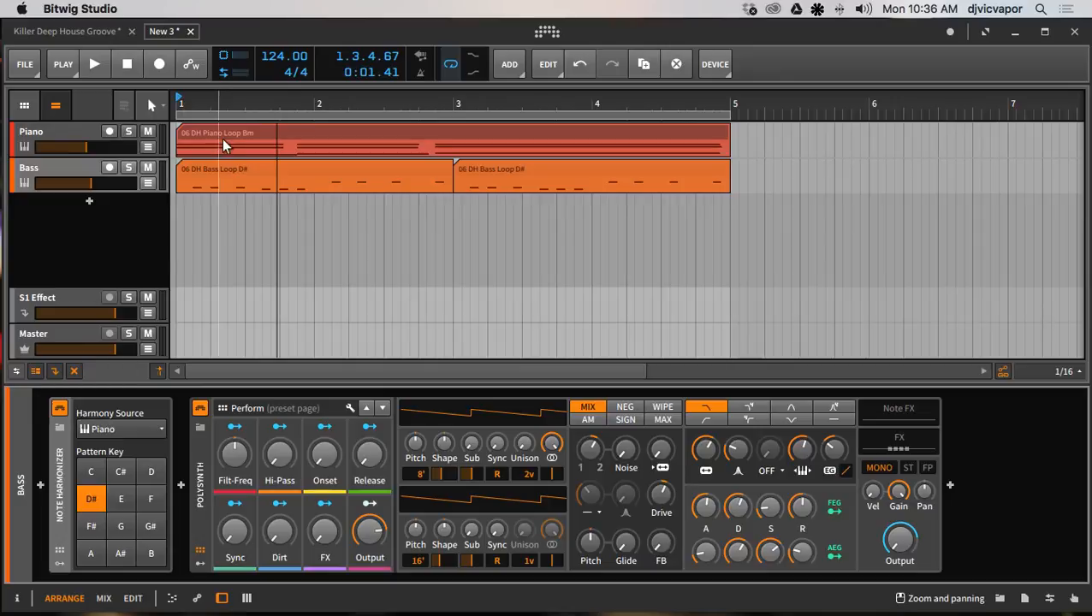
{"action": "mouse_move", "coordinate": [199, 246]}
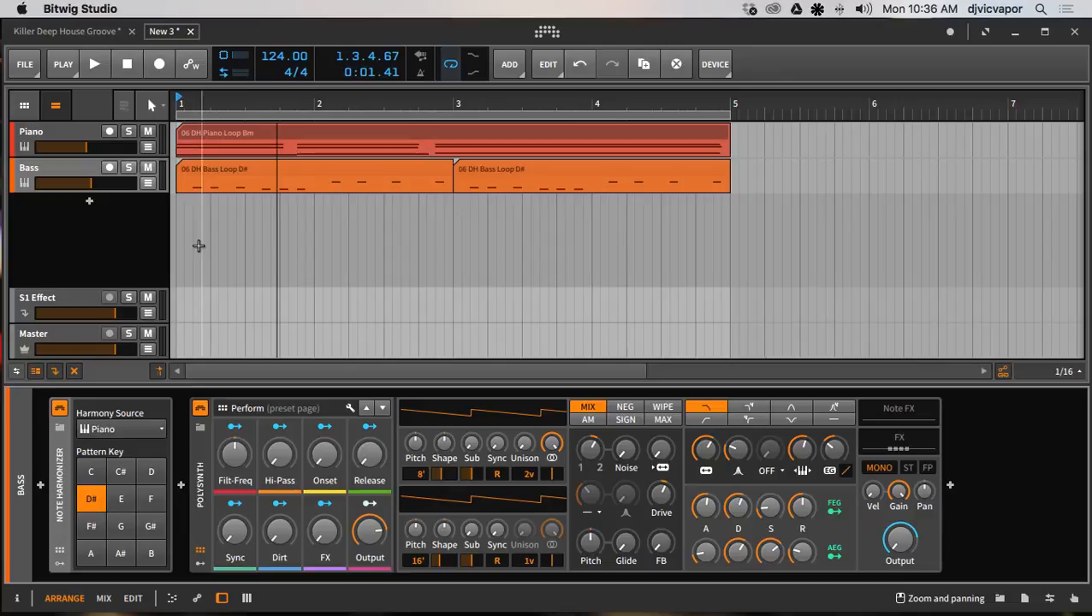
{"action": "mouse_move", "coordinate": [285, 128]}
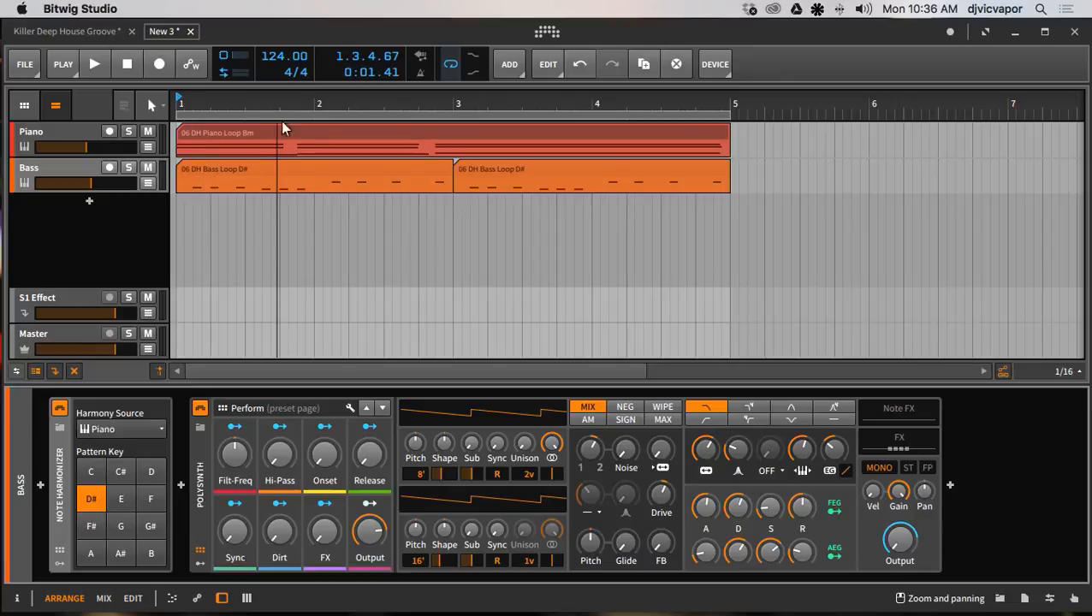
{"action": "mouse_move", "coordinate": [150, 253]}
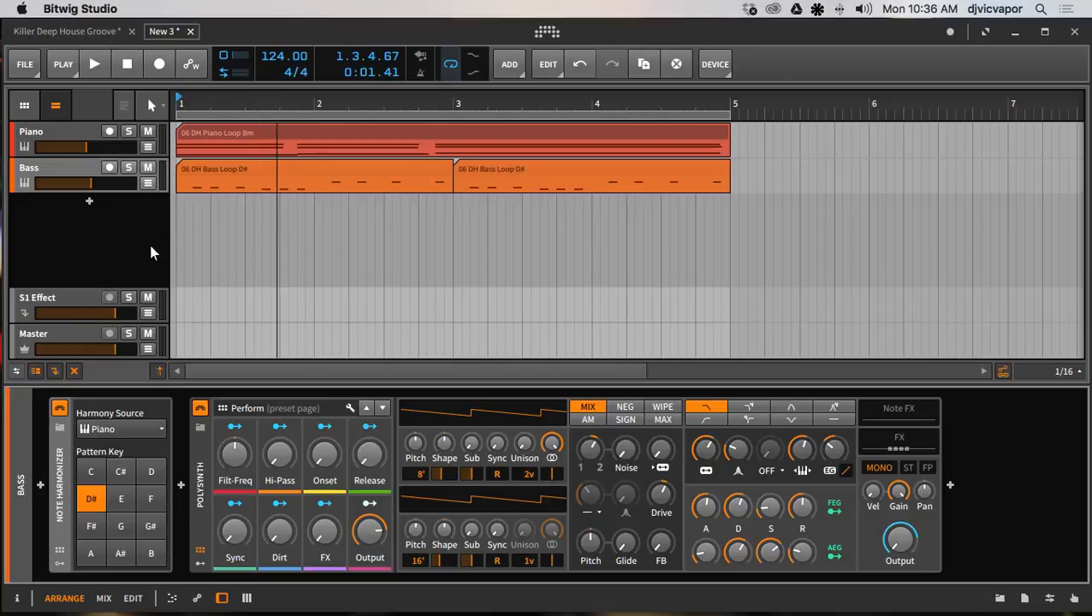